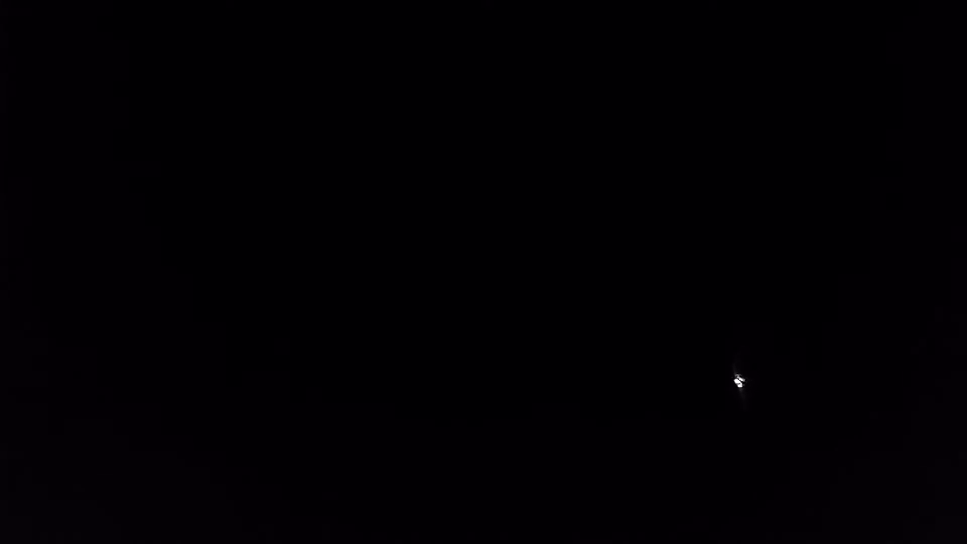
mouse_move(623, 307)
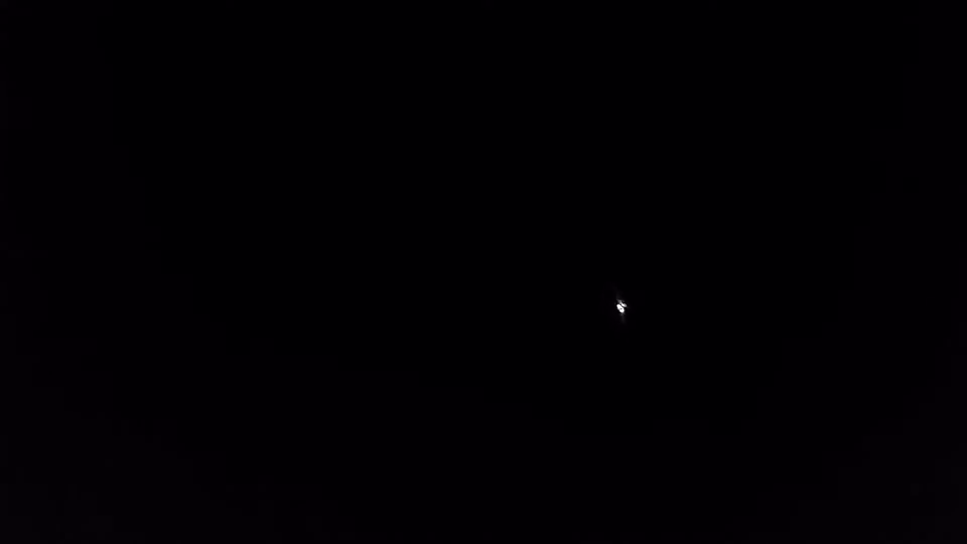